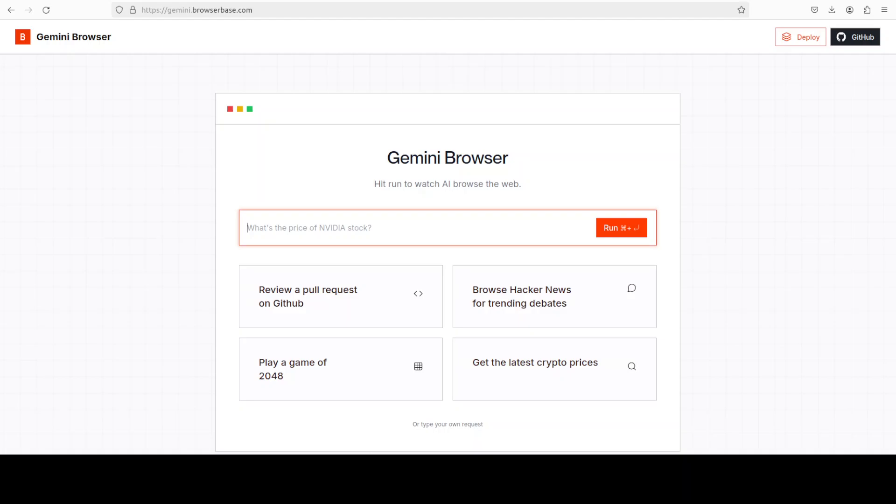
mouse_move(330, 250)
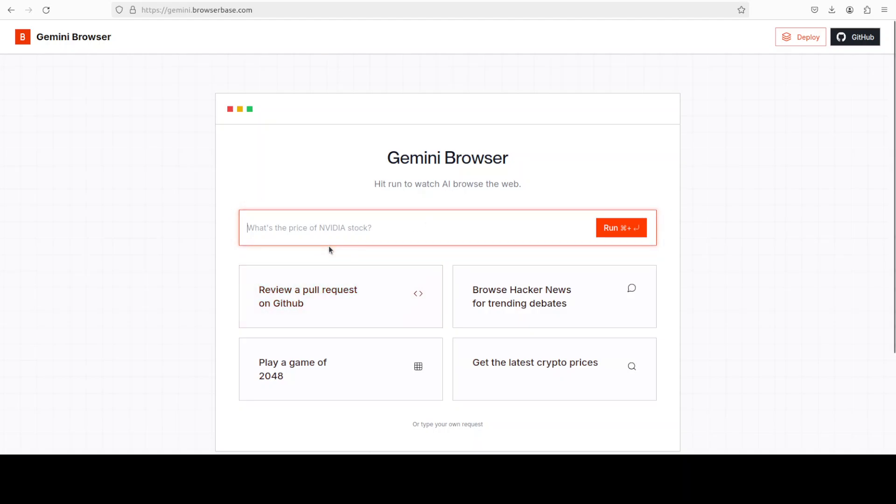
Step: Run the agent on 'Go to Fahd Mirza's AI Youtube Channel and find latest videos'
type("Go to Fahd Mirza's AI Youtube Channel and find latest videos")
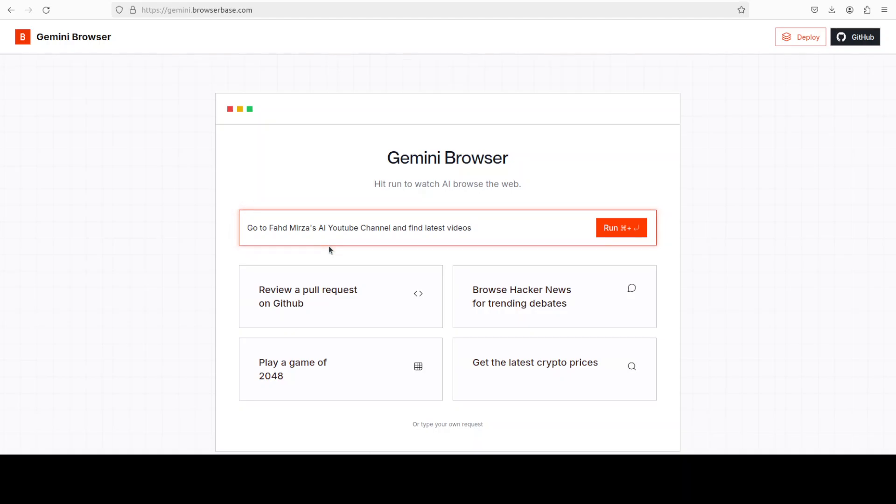
left_click(621, 228)
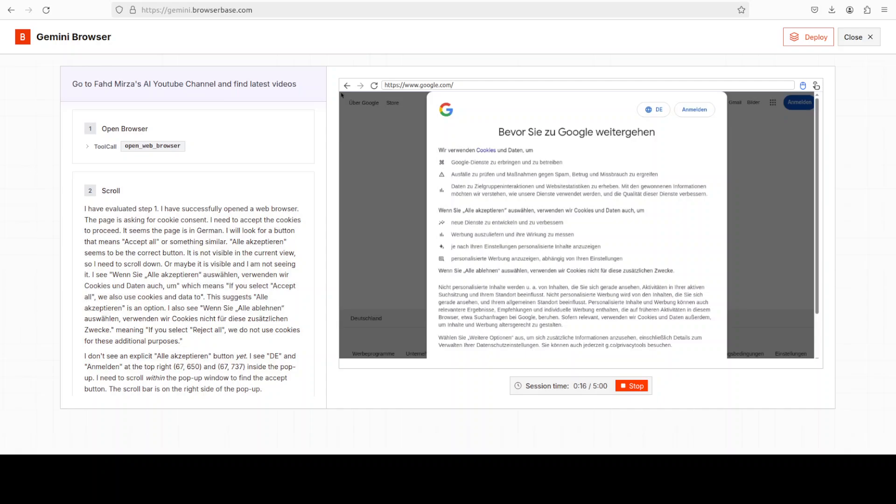
Step: Accept all cookies on Google's German consent pop-up and focus the search box
scroll("down", 3)
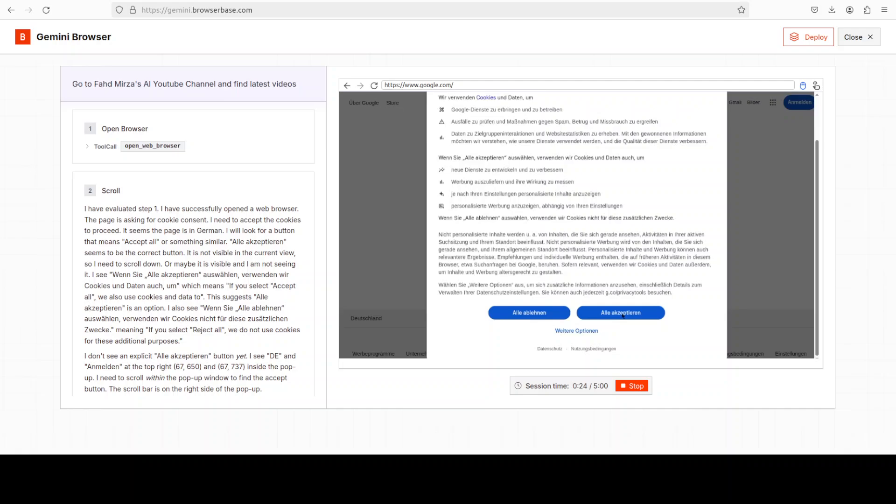
left_click(621, 313)
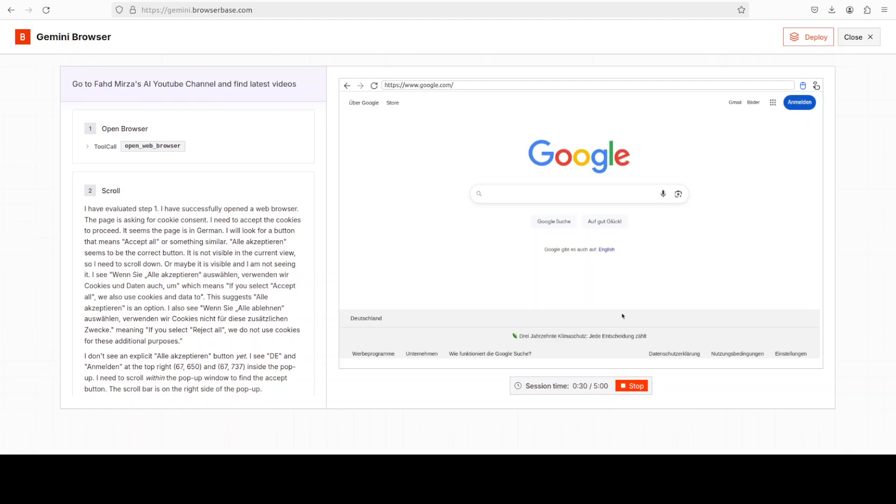
left_click(579, 193)
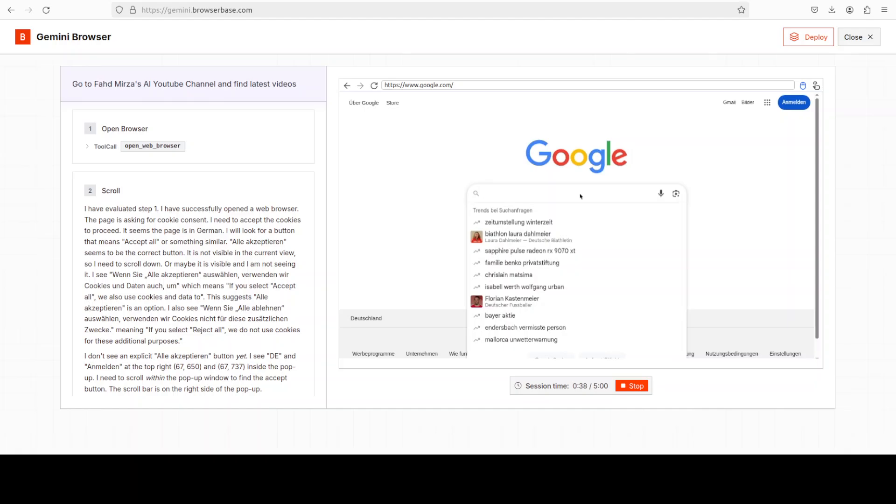
Step: Search Google for 'Fahd' and scroll on toward YouTube's consent screen
type("Fahd")
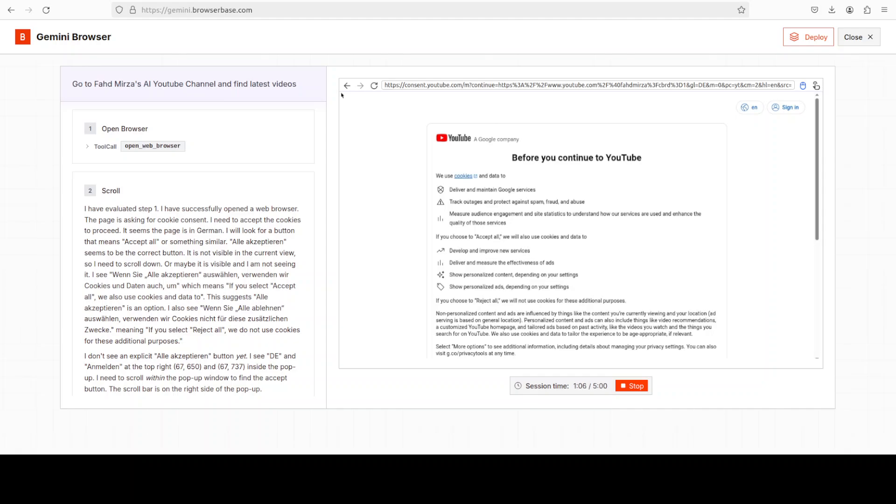
scroll("down", 3)
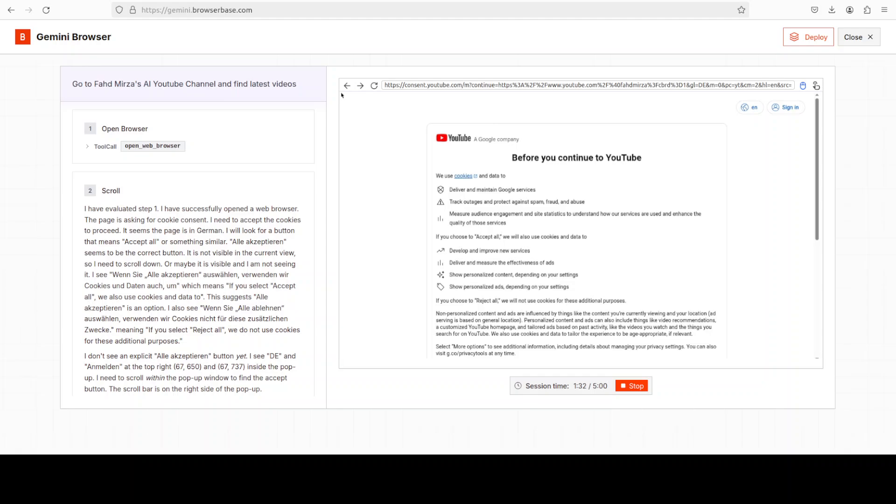
scroll("down", 3)
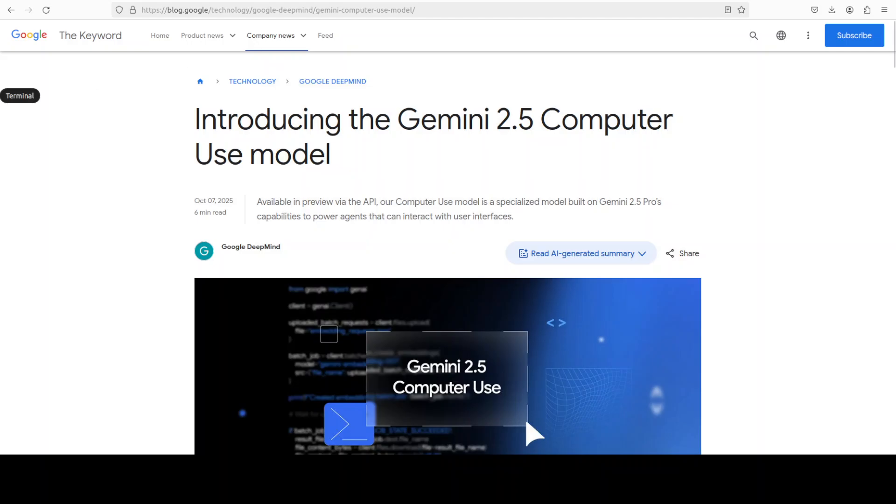
mouse_move(735, 236)
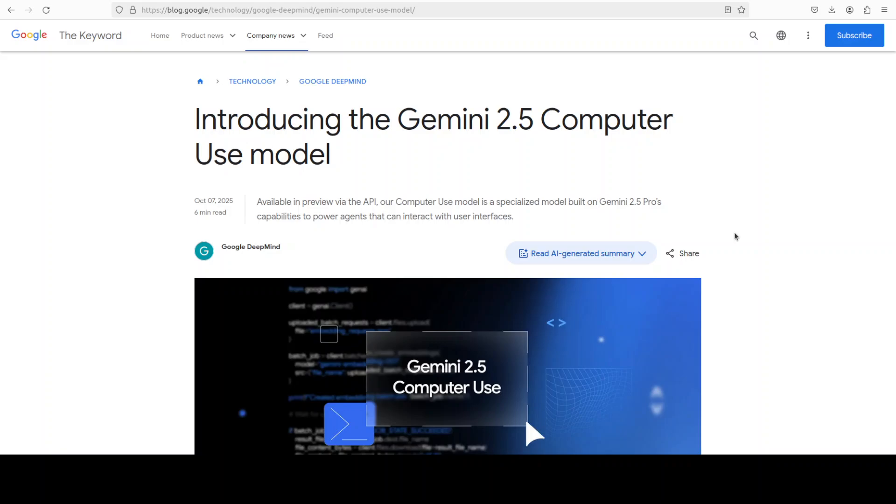
mouse_move(714, 209)
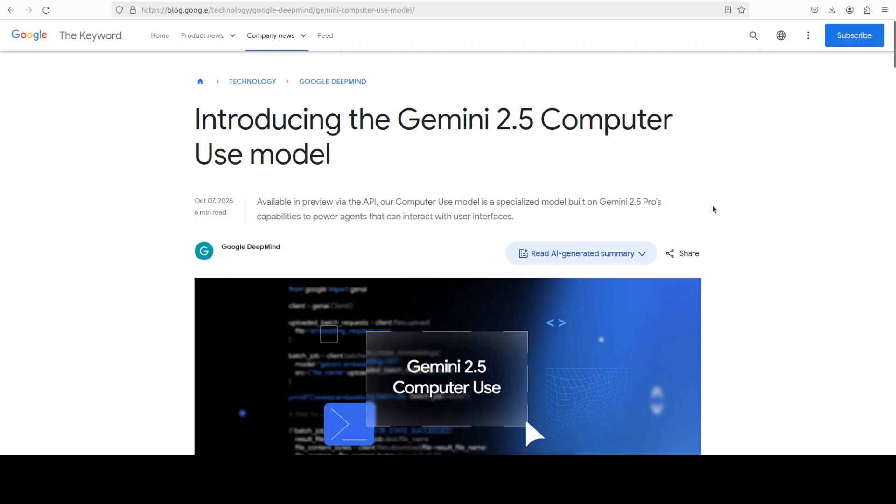
mouse_move(708, 199)
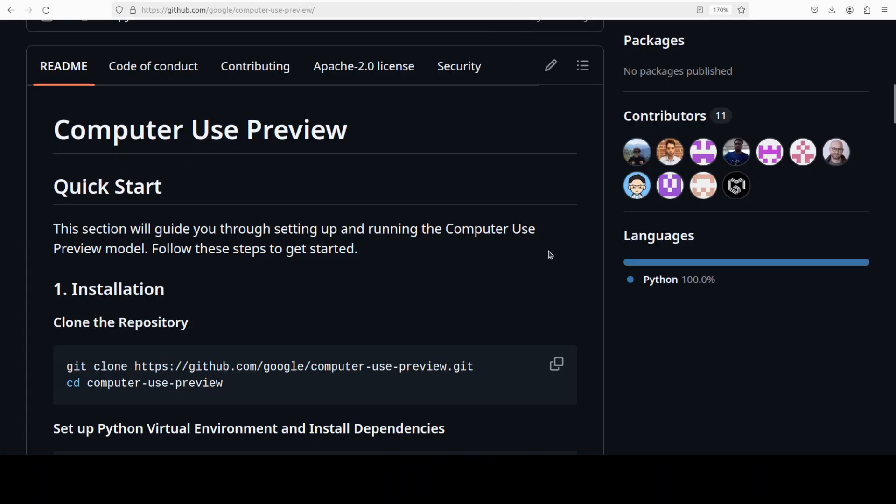
mouse_move(375, 153)
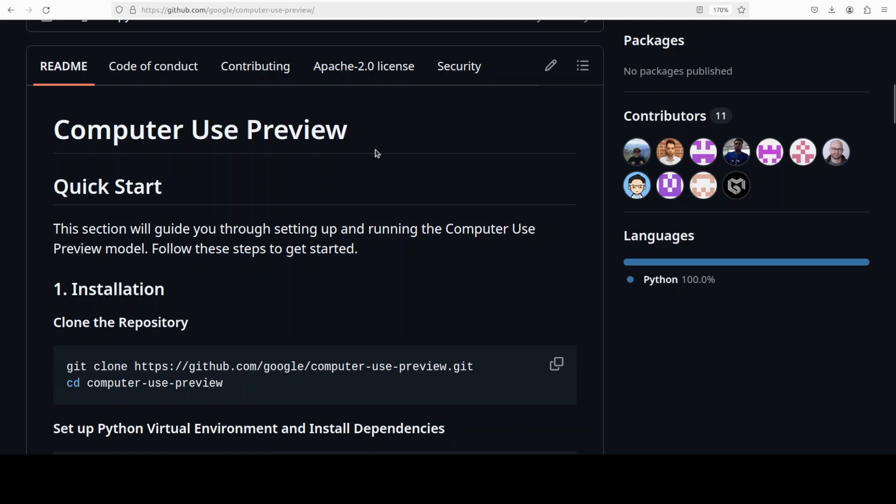
mouse_move(87, 152)
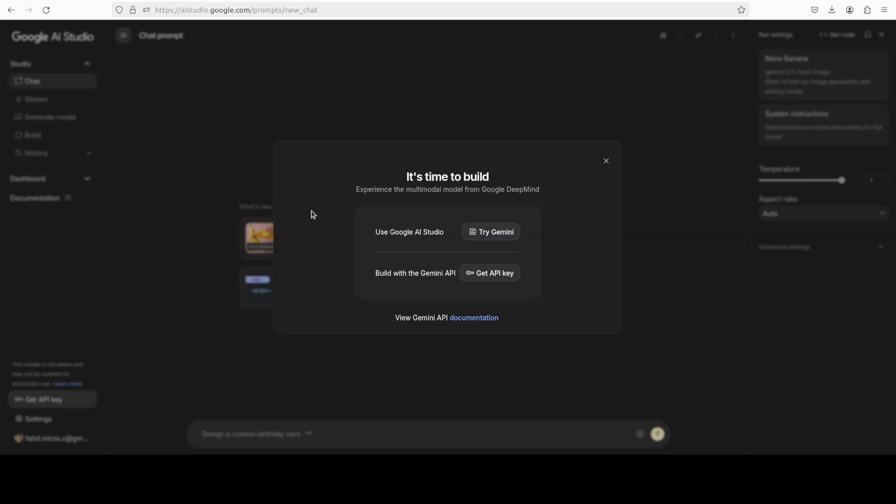
mouse_move(606, 161)
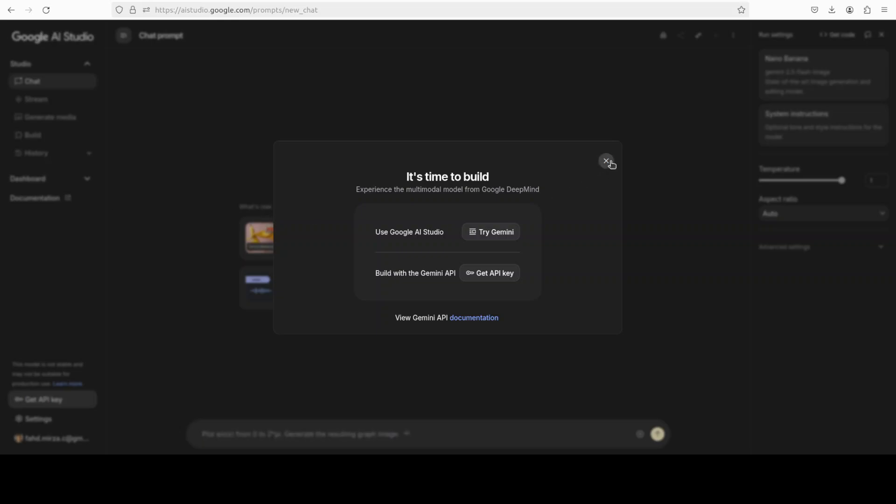
Step: Close the 'It's time to build' welcome dialog in AI Studio
left_click(606, 160)
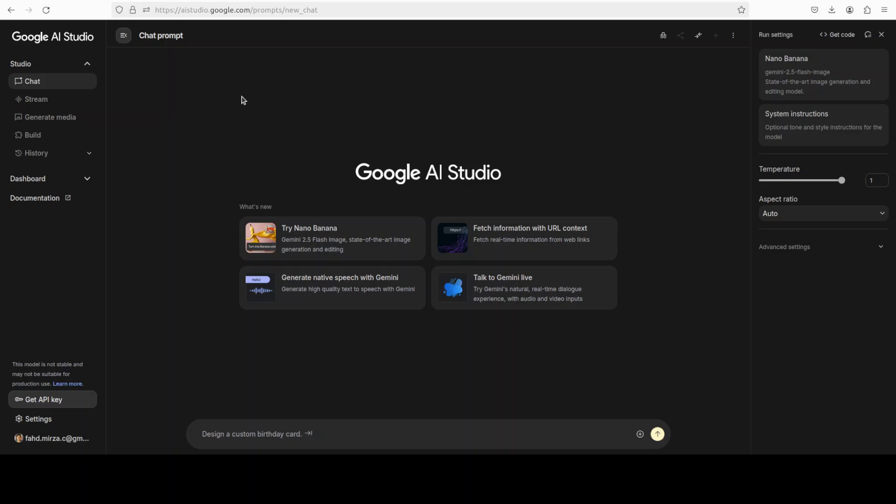
mouse_move(180, 143)
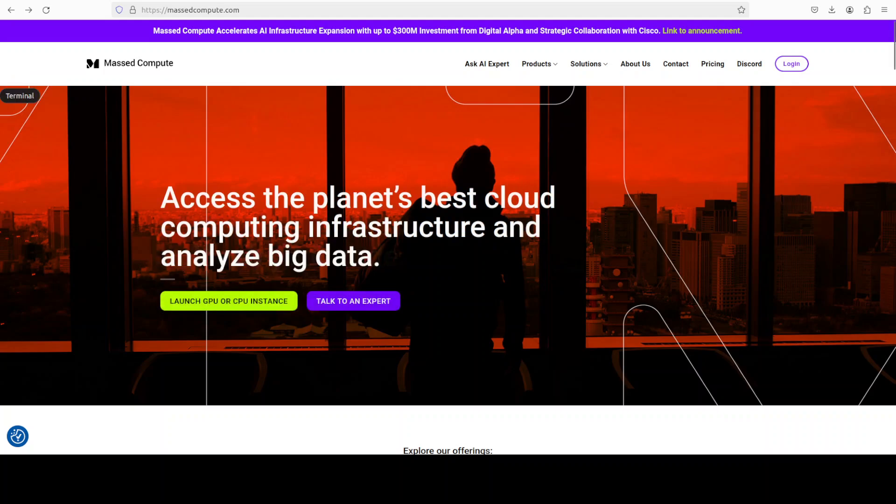
Step: Paste and run the clone and pip install commands, then type export GEMINI_API_KEY=
right_click(531, 244)
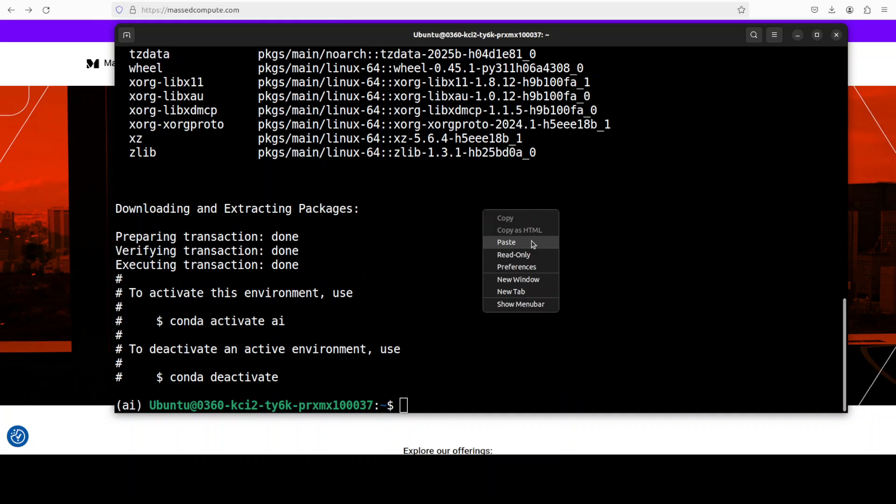
left_click(506, 242)
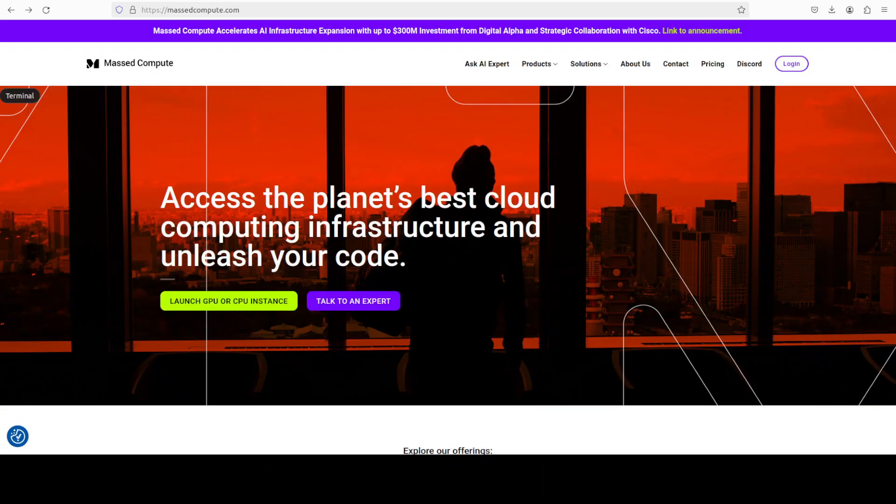
left_click(19, 96)
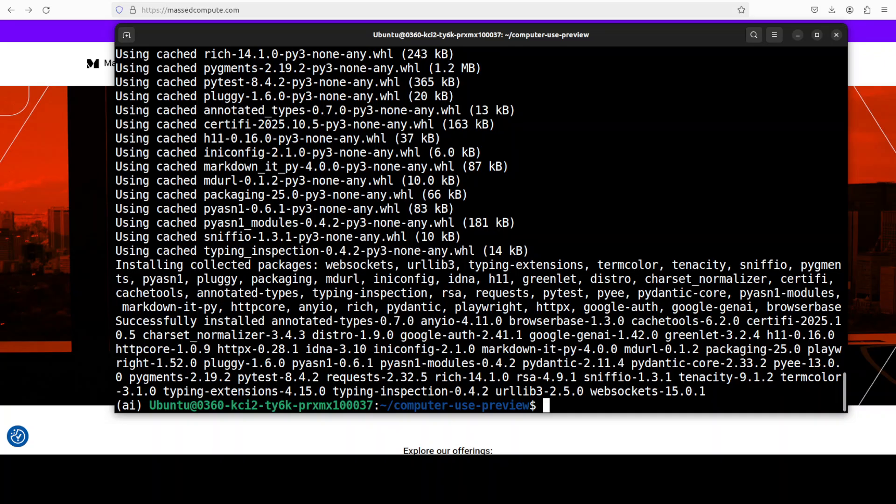
type("export GEMINI_API_KEY=")
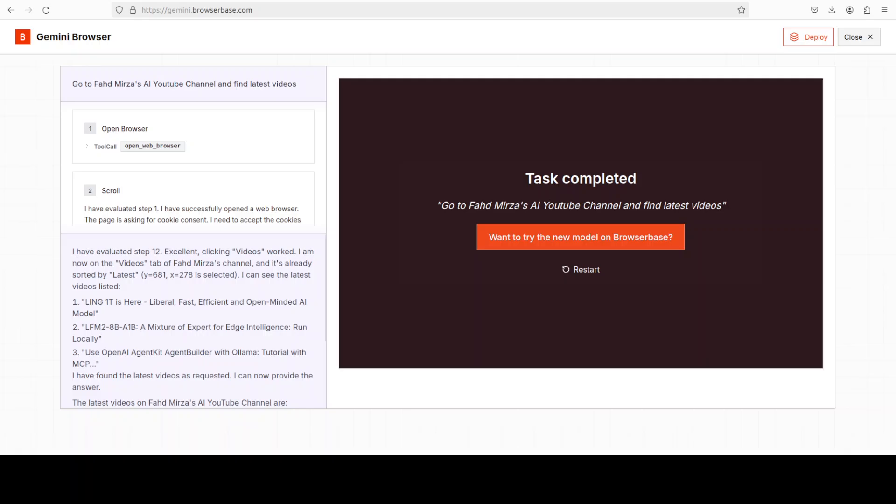
Step: Drag through the agent log to reach the final list of latest videos
left_click_drag(83, 302, 174, 302)
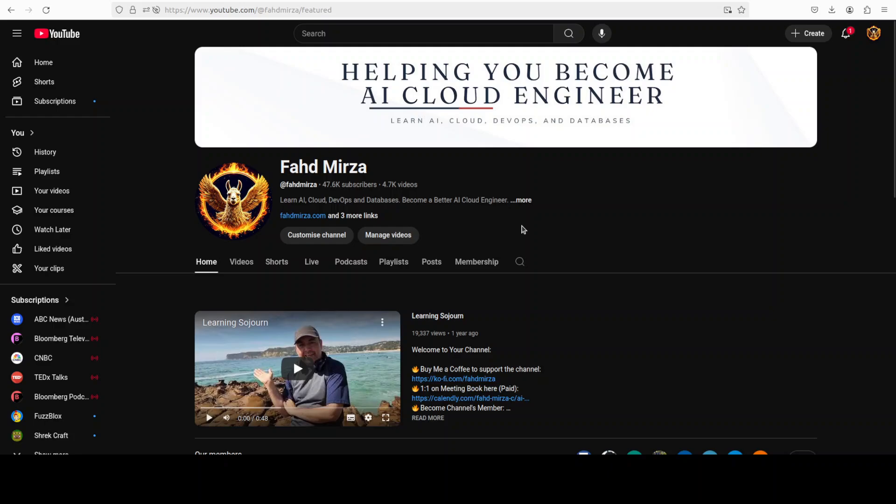
scroll("down", 3)
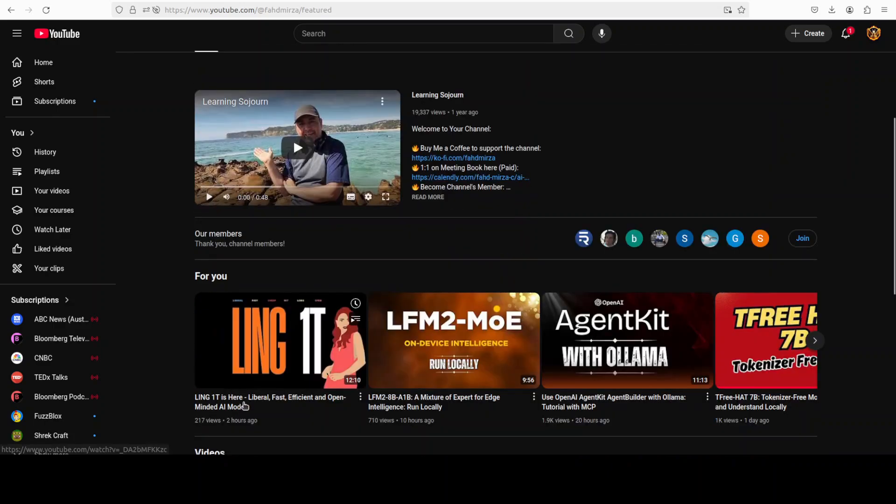
scroll("down", 3)
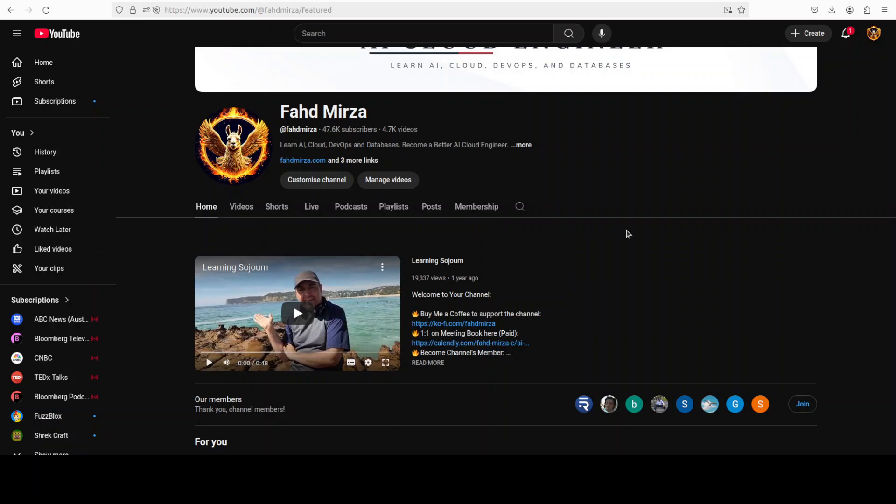
mouse_move(613, 196)
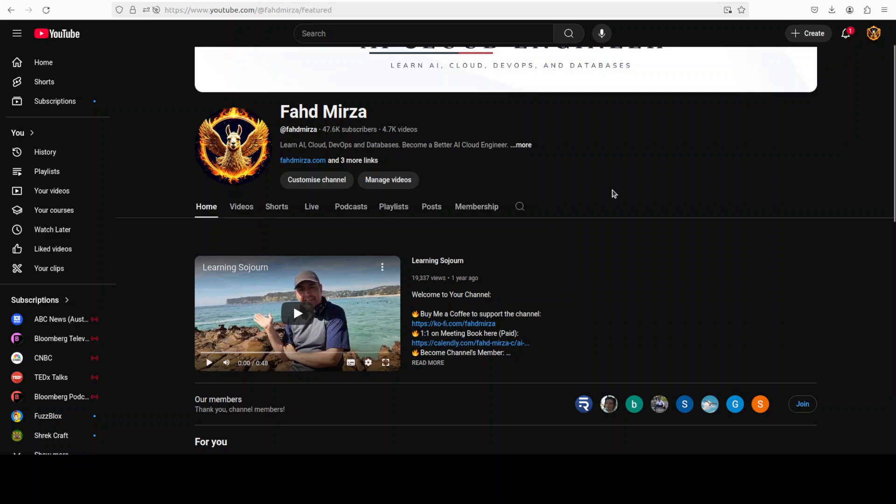
mouse_move(602, 430)
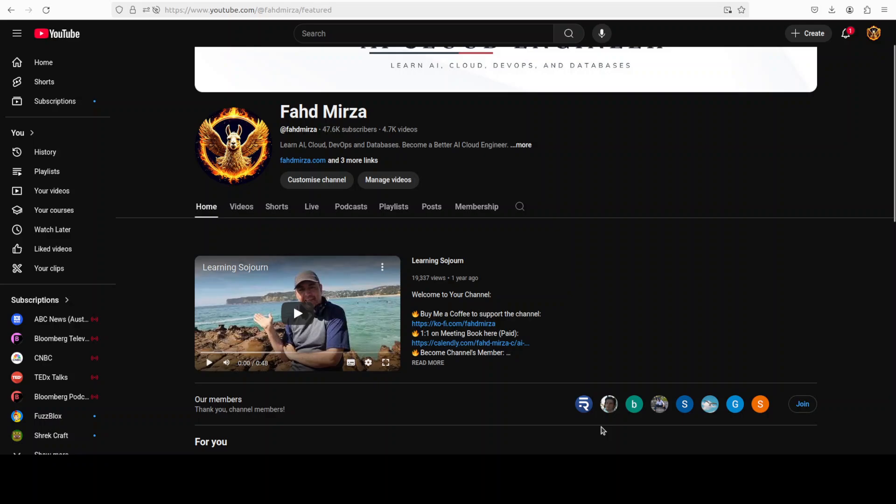
mouse_move(481, 412)
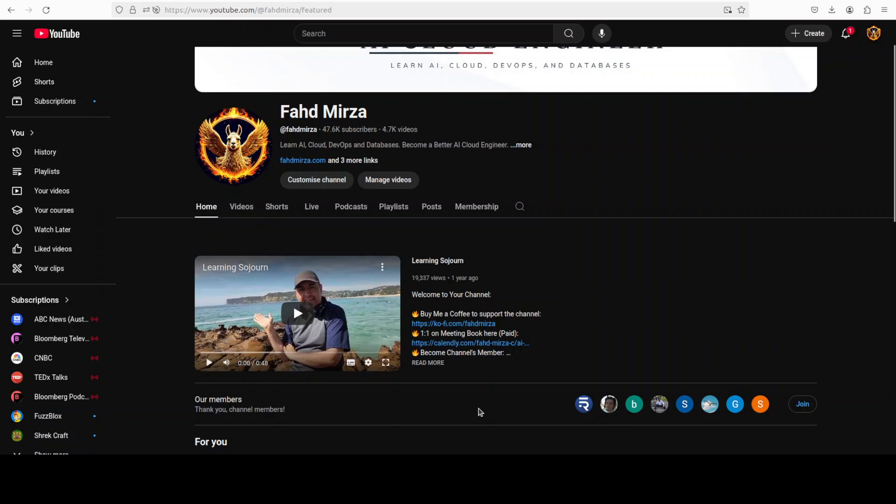
mouse_move(806, 433)
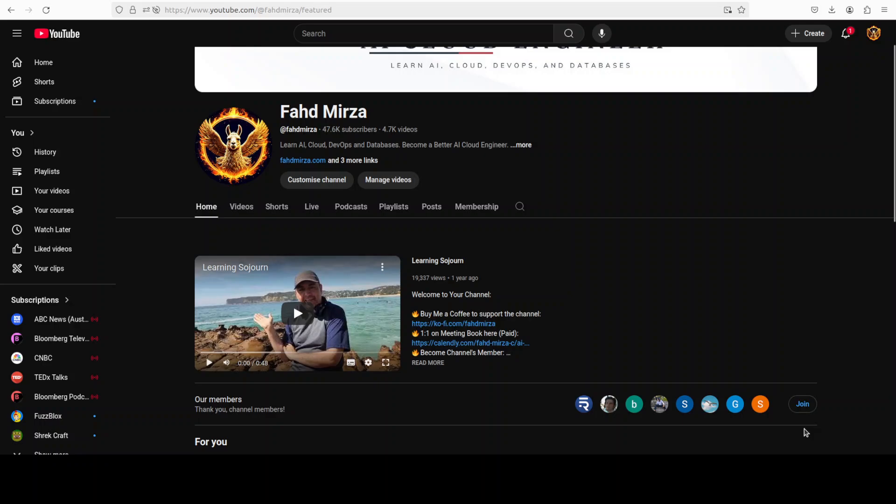
mouse_move(655, 294)
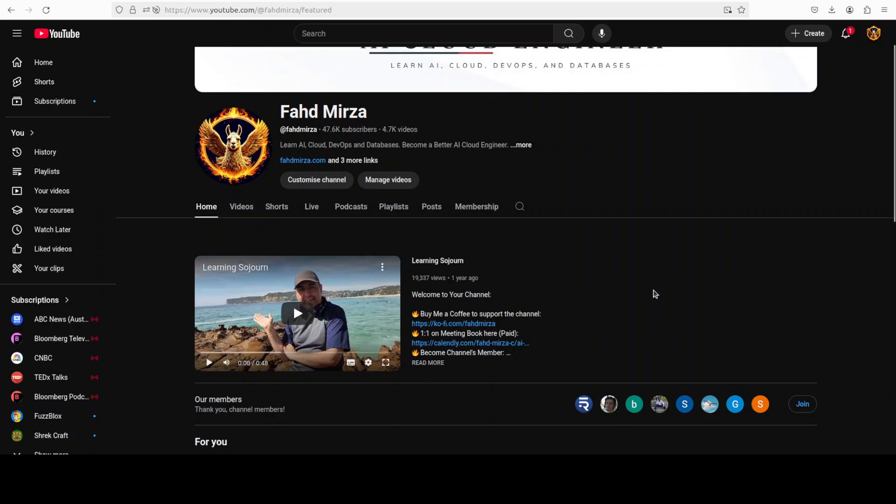
mouse_move(655, 237)
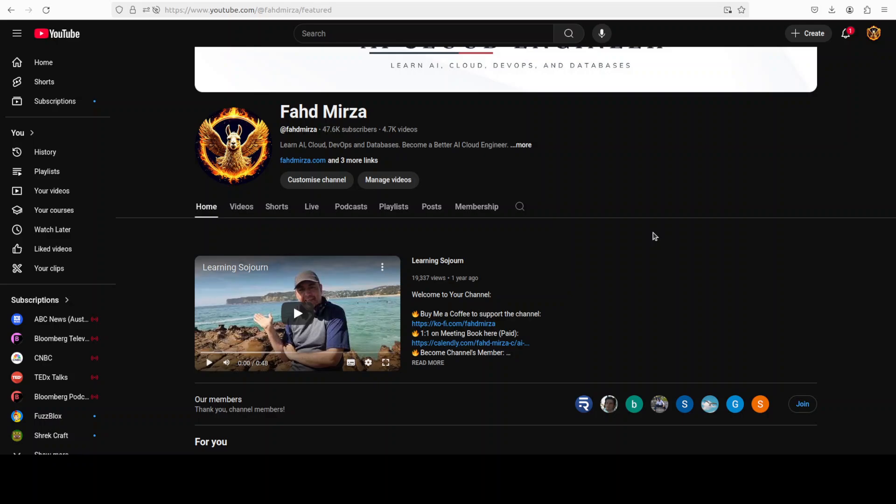
mouse_move(447, 79)
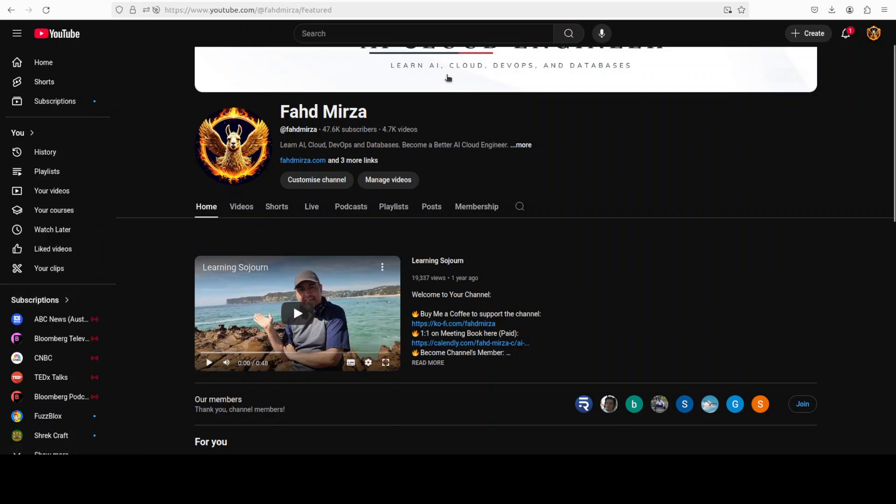
mouse_move(17, 191)
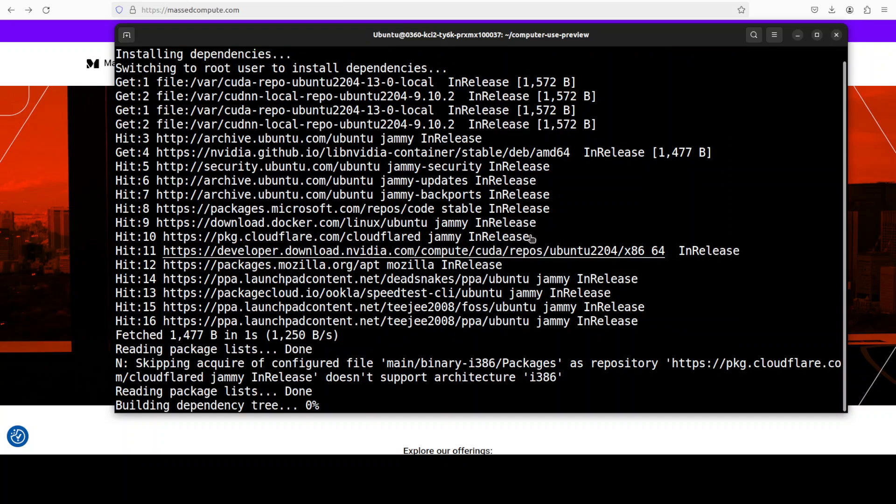
Step: Right-click in the terminal while the dependency install script finishes
right_click(609, 241)
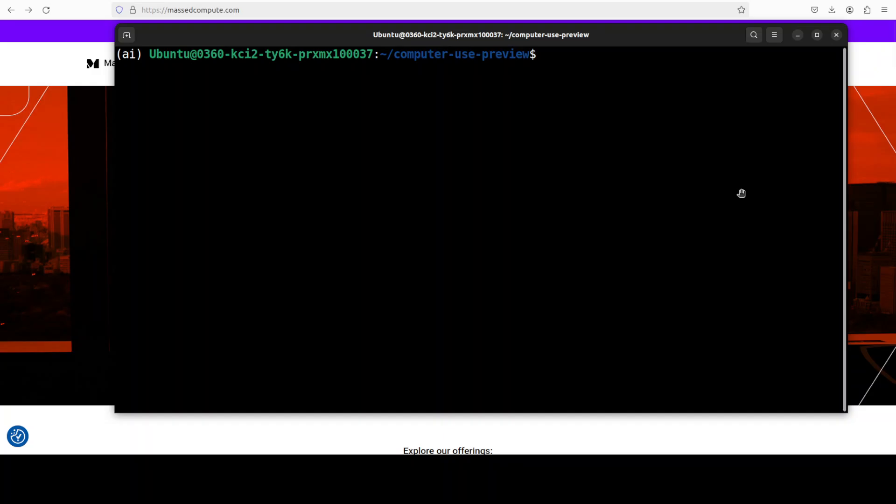
Step: Run python main.py with the query to search Google for 'Fahd Mirza AI Youtube'
type("python main.py --query \"Go to Google and type 'Fahd Mirza AI Youtube' into the search bar\"")
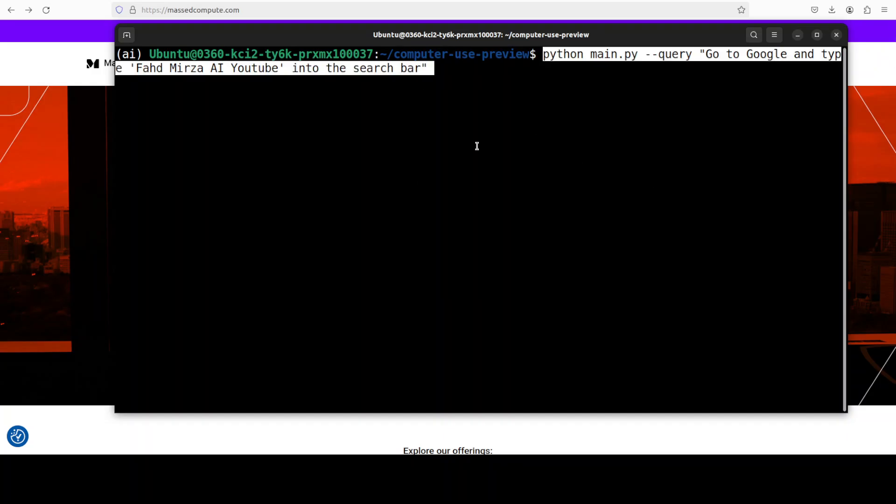
mouse_move(603, 130)
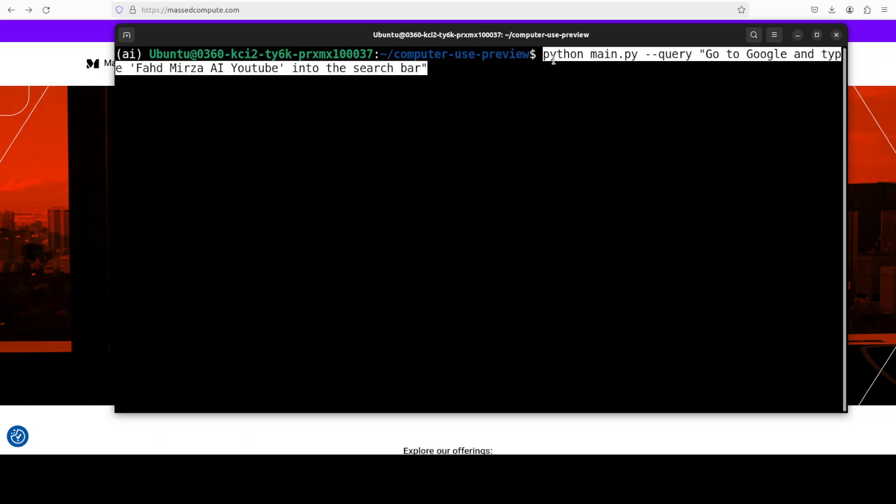
mouse_move(674, 72)
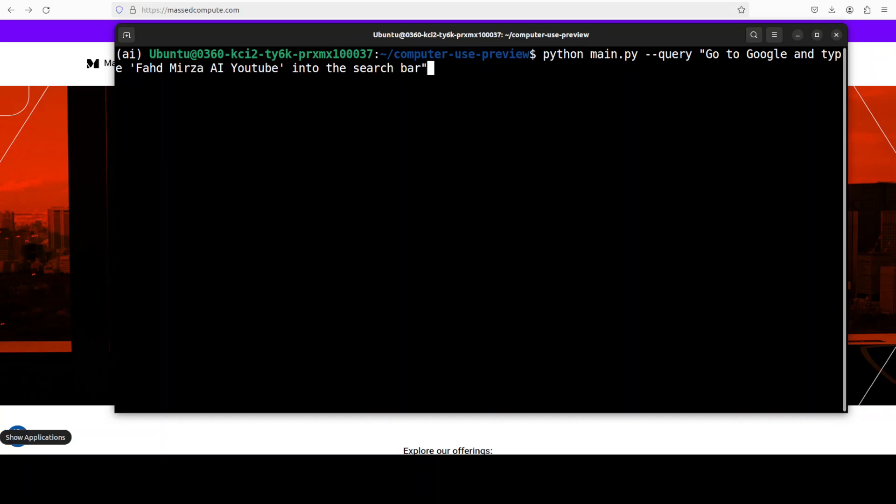
key("Return")
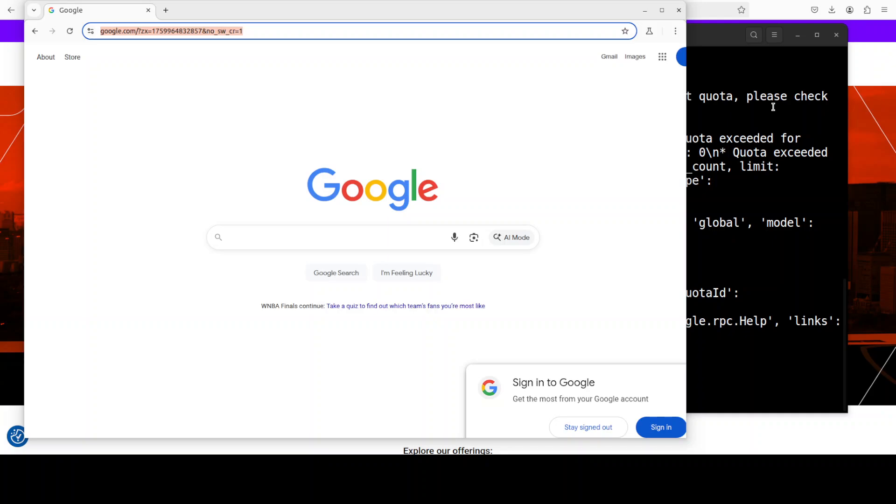
mouse_move(722, 212)
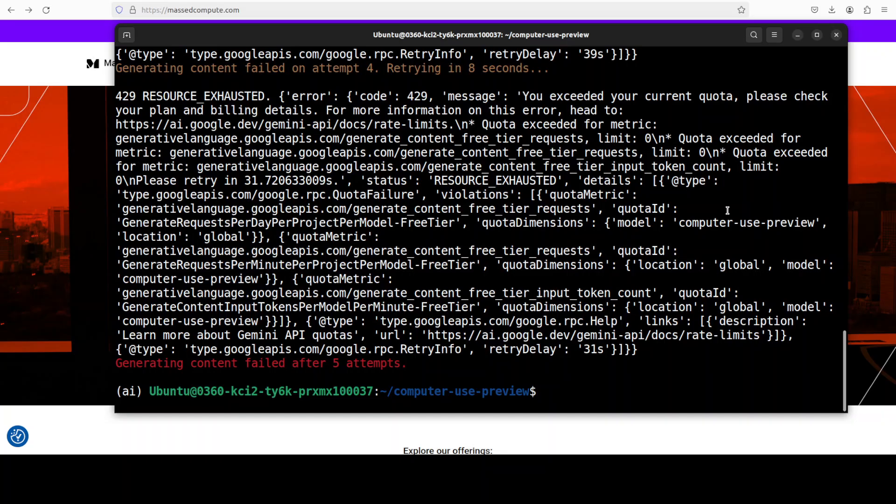
Step: Double-click the window while the run fails with 429 RESOURCE_EXHAUSTED errors
double_click(723, 138)
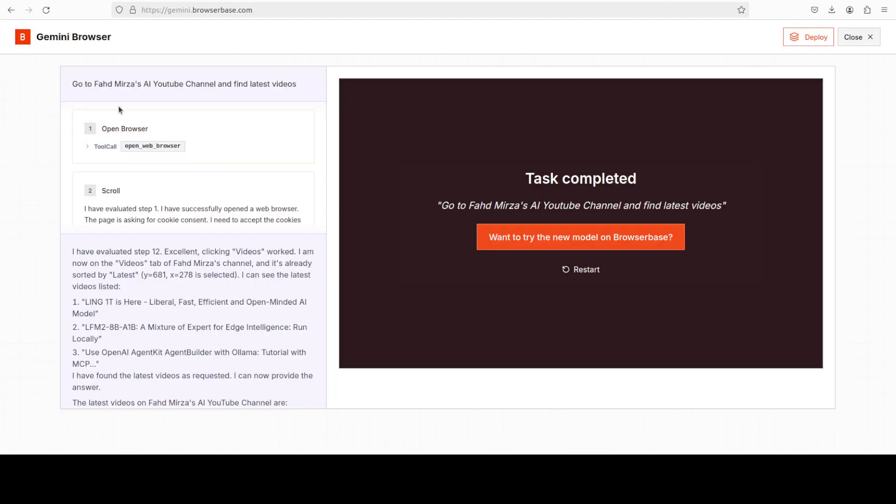
Step: Restart the finished task and launch the 'Get the latest crypto prices' example
left_click(196, 10)
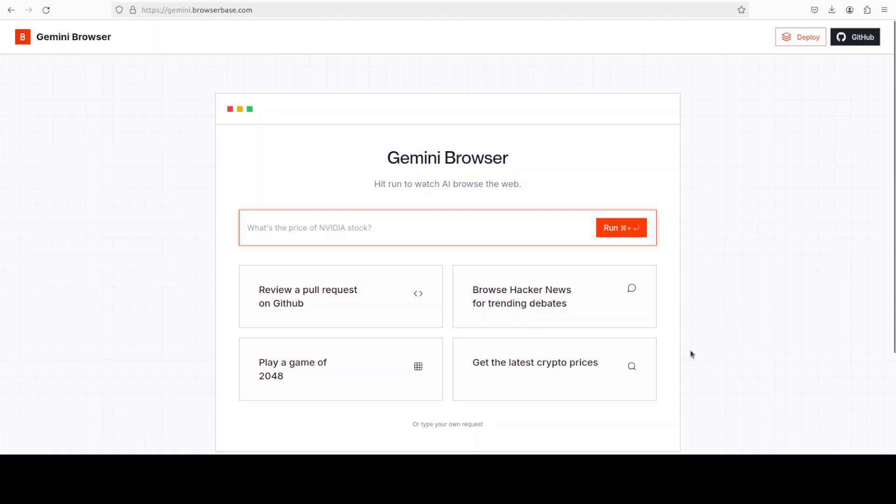
mouse_move(676, 354)
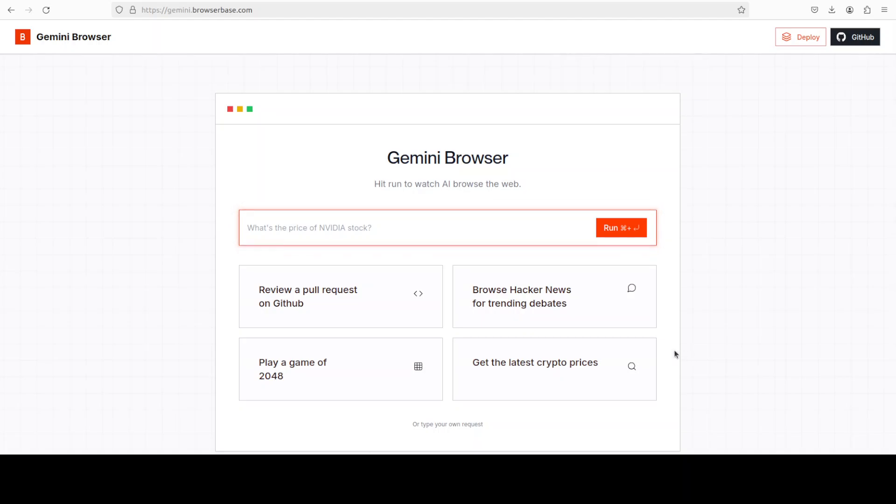
left_click(535, 369)
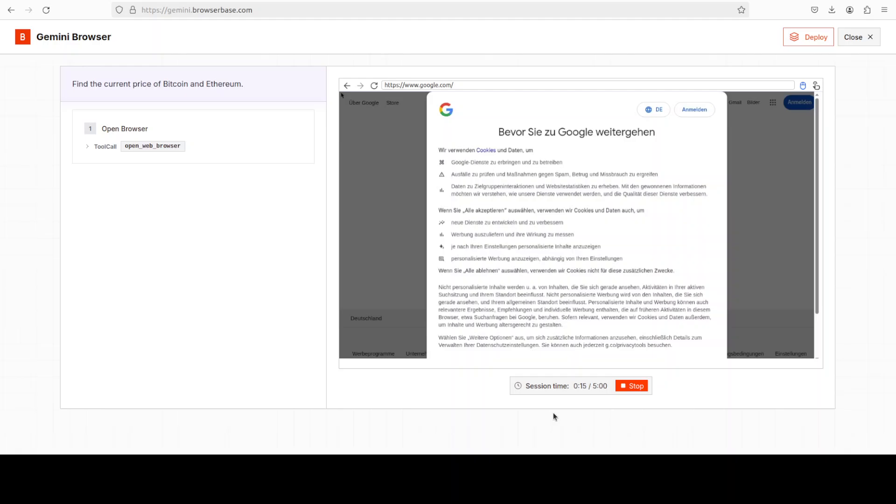
Step: Accept Google's cookie consent, then switch to the AI cloud engineer YouTube channel tab
scroll("down", 3)
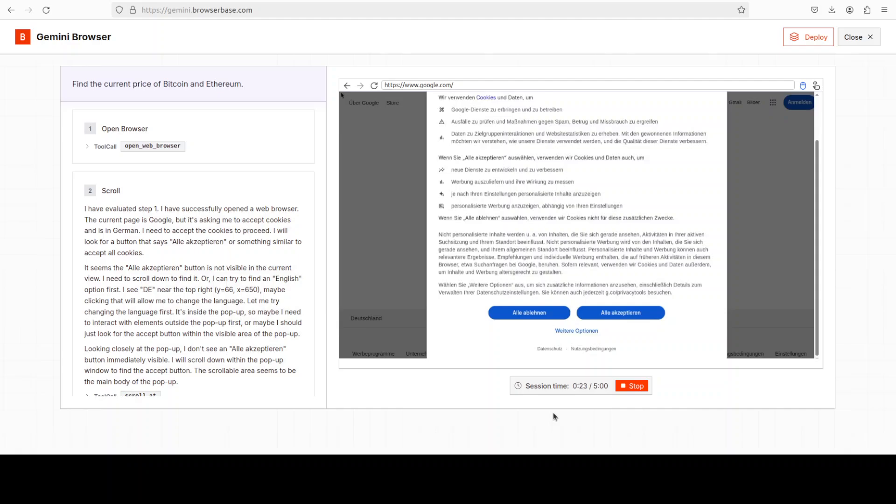
left_click(621, 312)
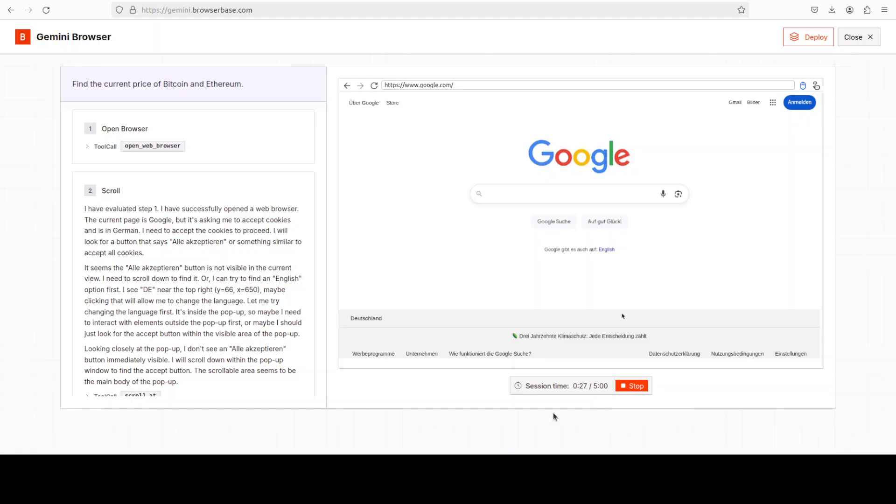
mouse_move(692, 431)
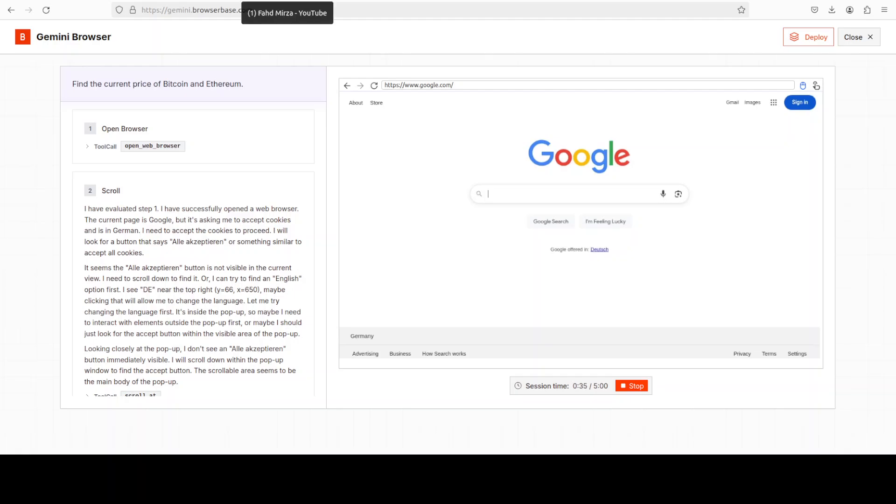
left_click(289, 12)
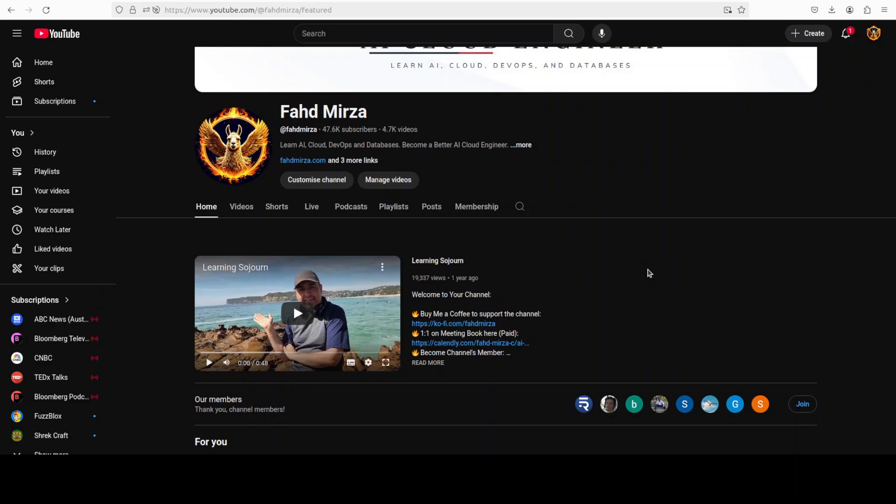
Step: Search the channel for 'computer use' and scroll through the Holo1.5-led results
left_click(519, 206)
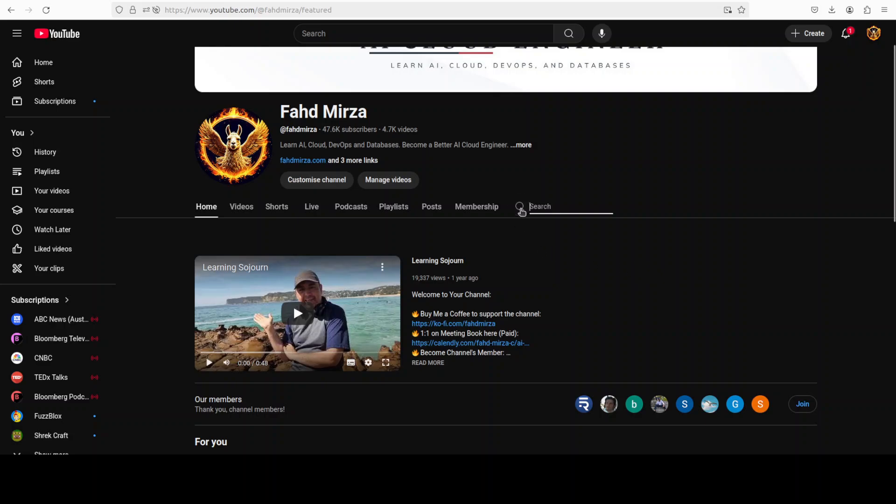
type("computer use")
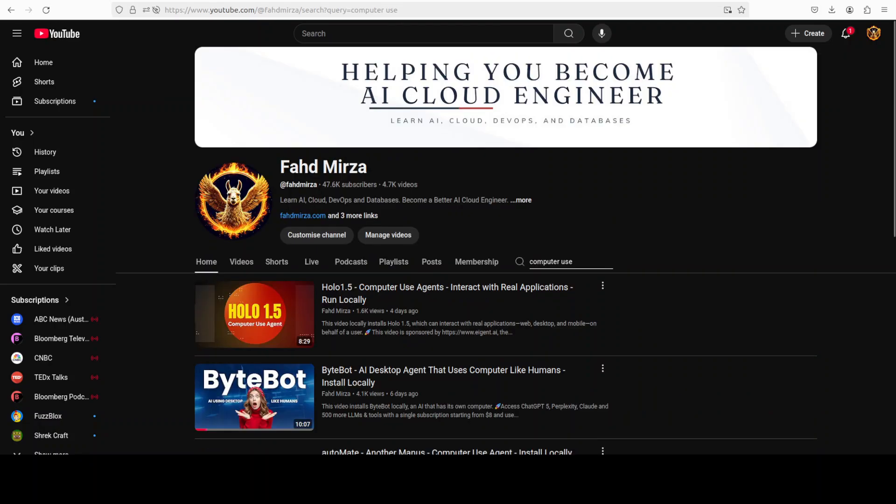
mouse_move(606, 344)
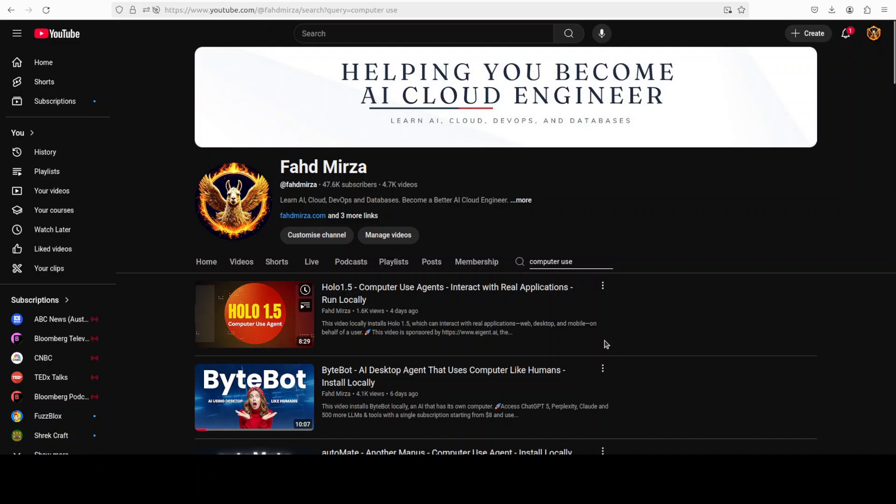
mouse_move(254, 314)
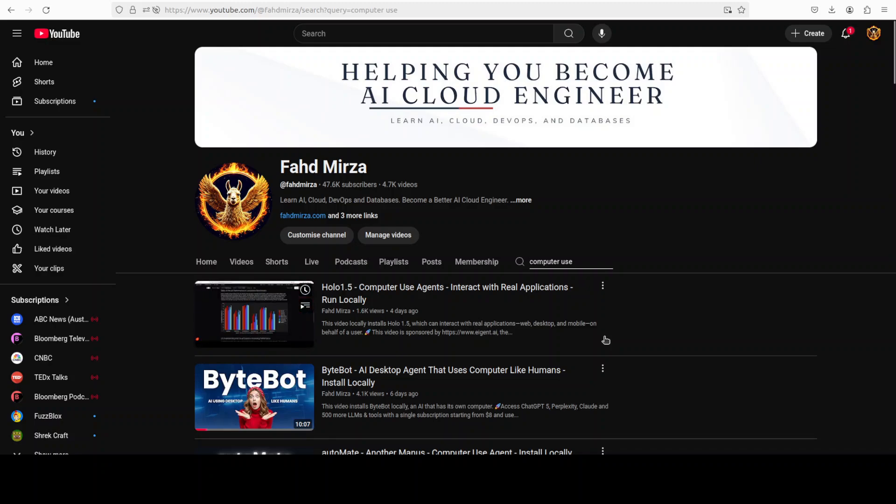
scroll("down", 3)
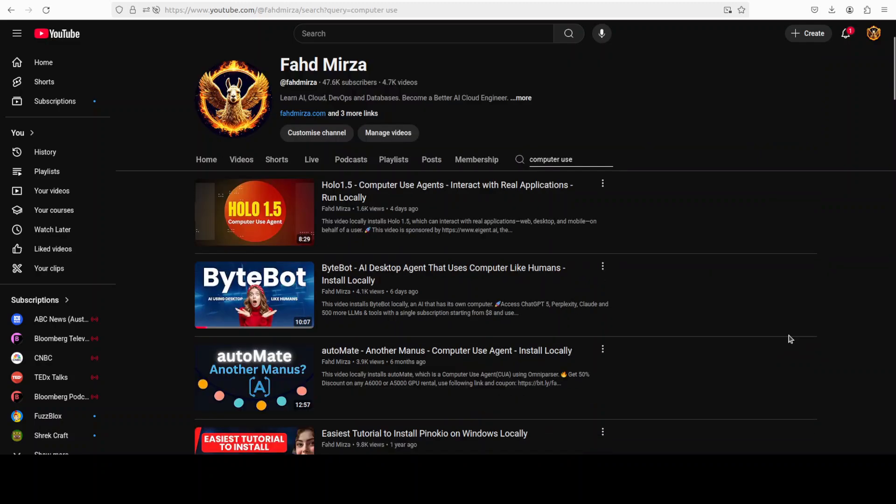
scroll("down", 3)
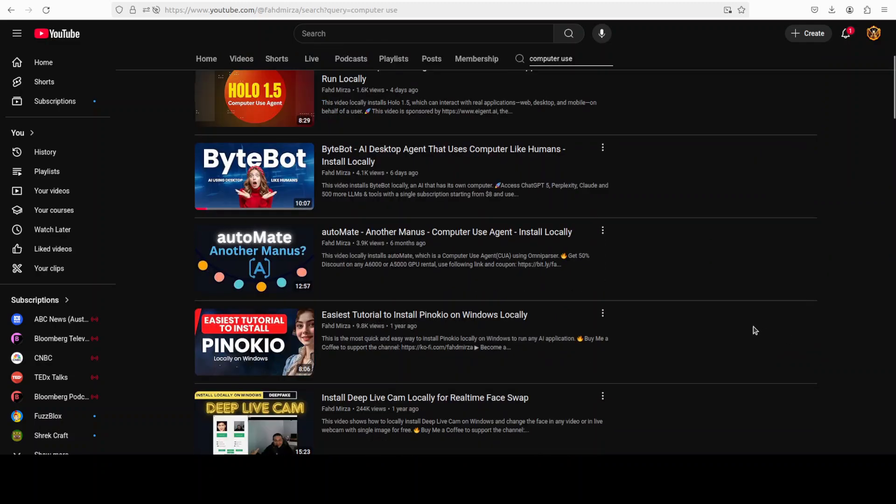
scroll("down", 3)
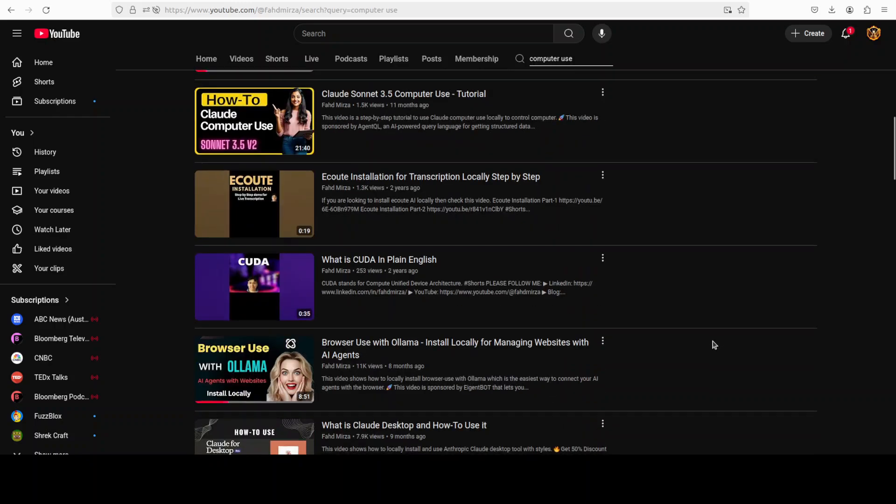
scroll("down", 3)
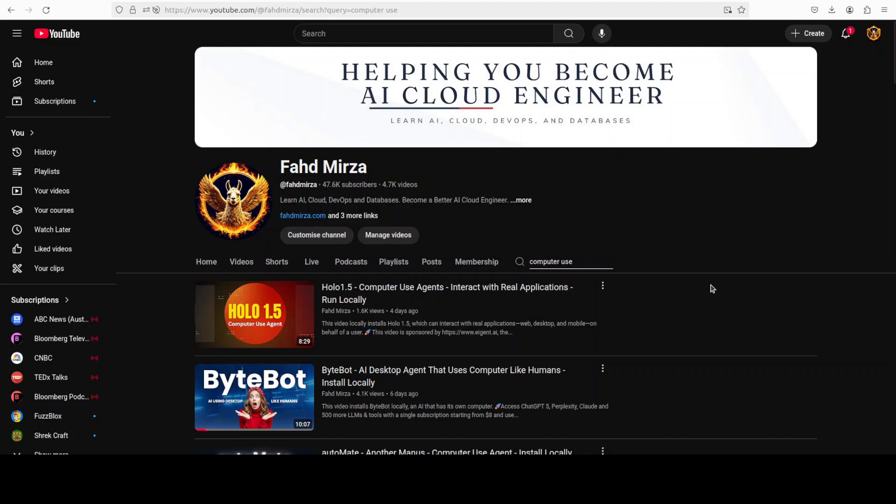
mouse_move(509, 190)
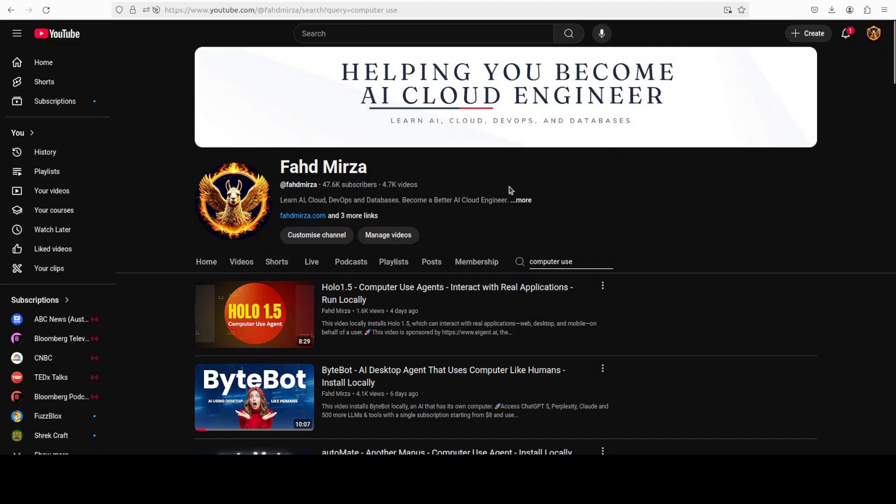
mouse_move(473, 222)
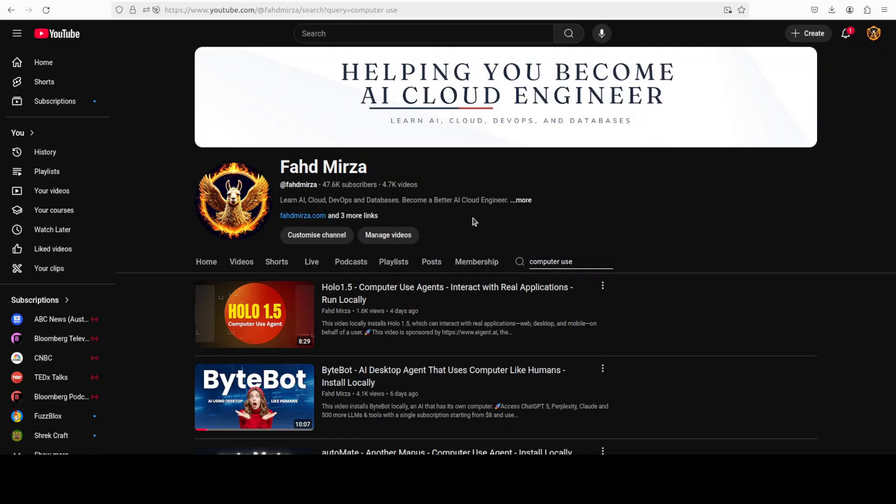